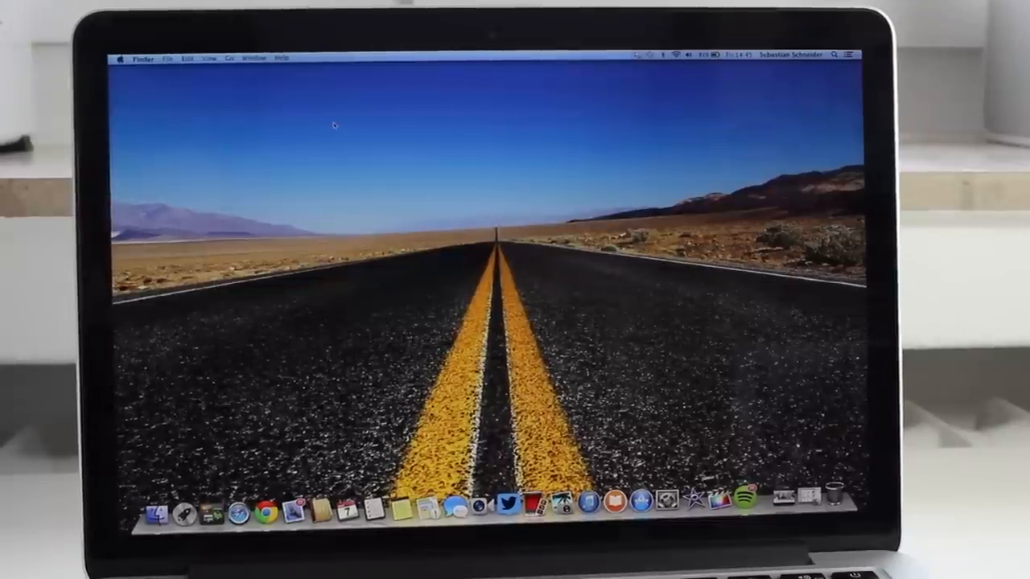
# Step: Scroll past the MacBook Air models to the 13-inch Retina MacBook Pro prices ($1,199–$1,799)
pyautogui.click(122, 58)
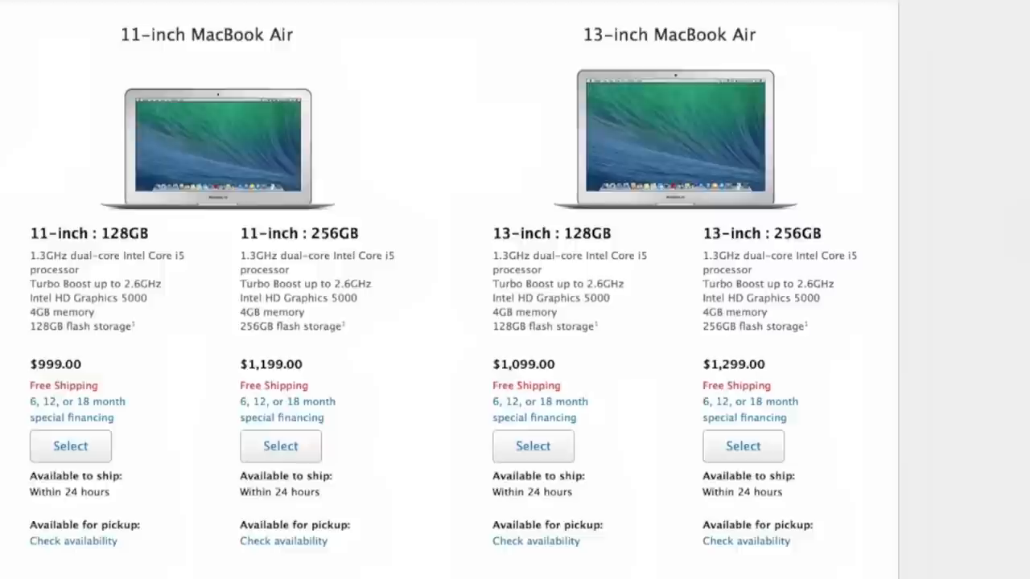
pyautogui.scroll(-3)
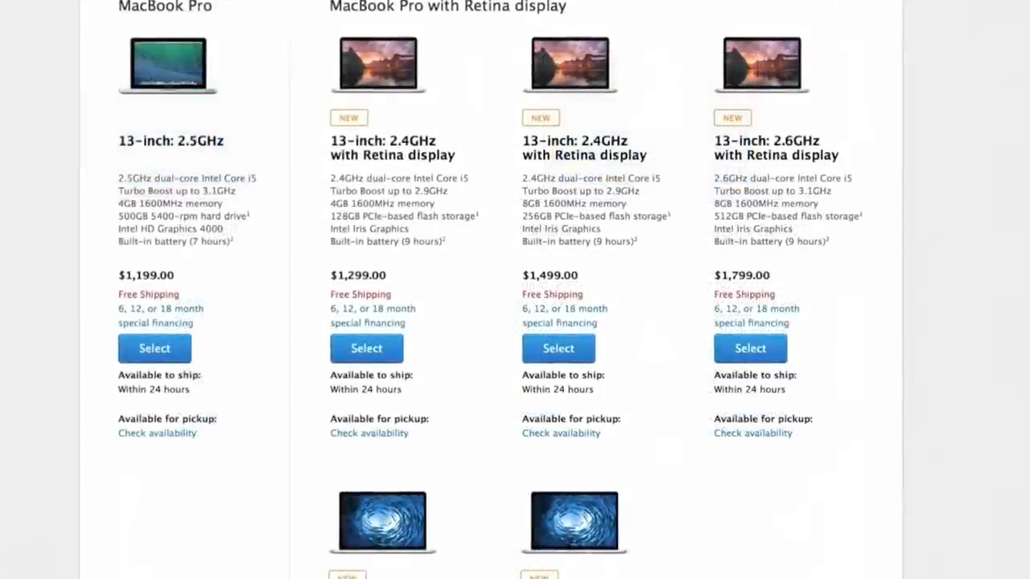
pyautogui.scroll(-3)
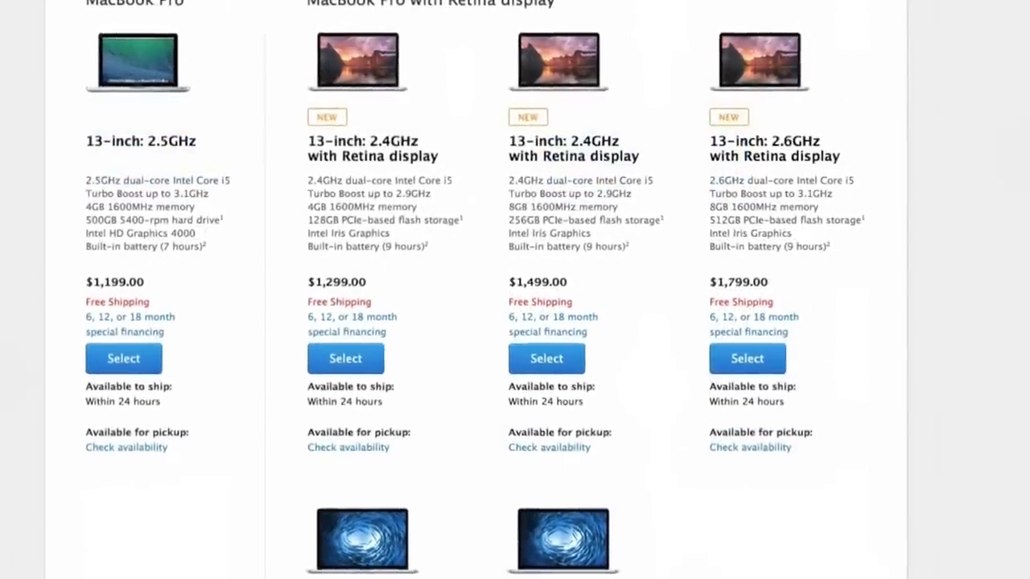
pyautogui.scroll(-3)
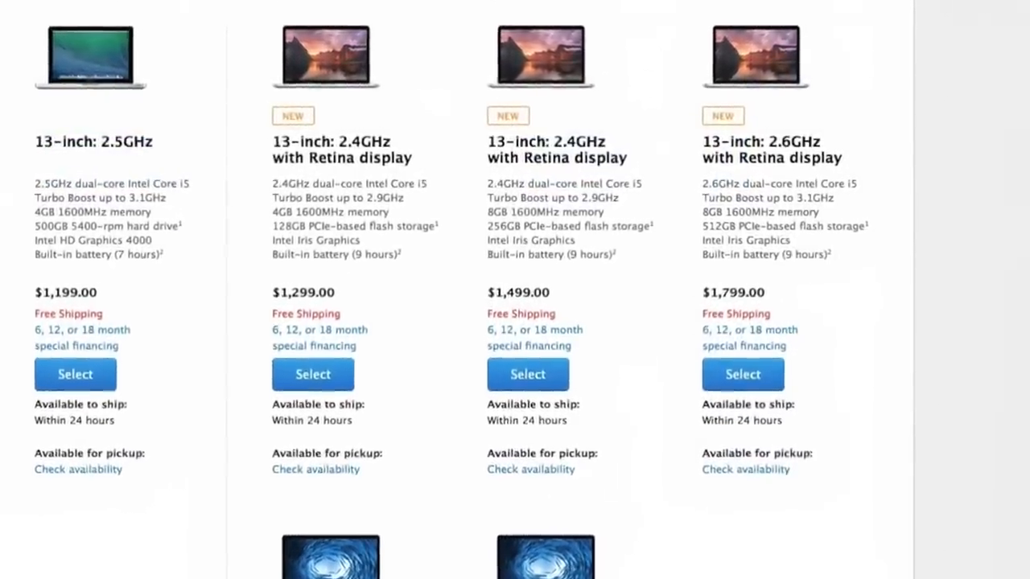